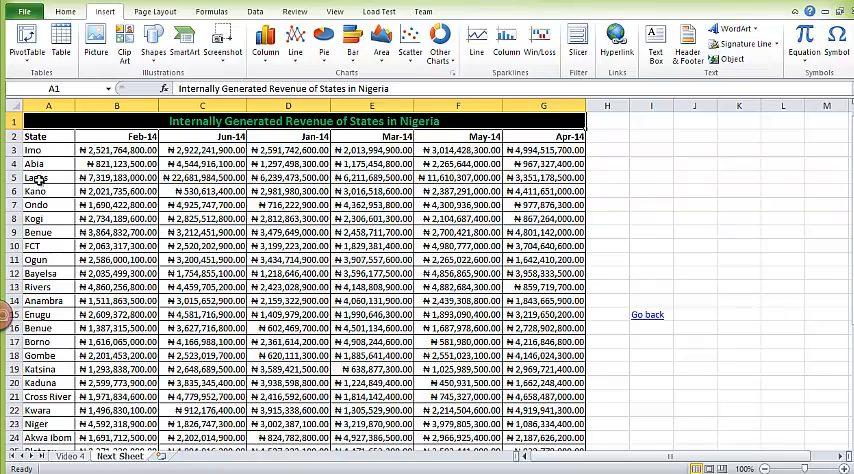
Select the state revenue table from A2 to G37, headers included.
scroll(down, 3)
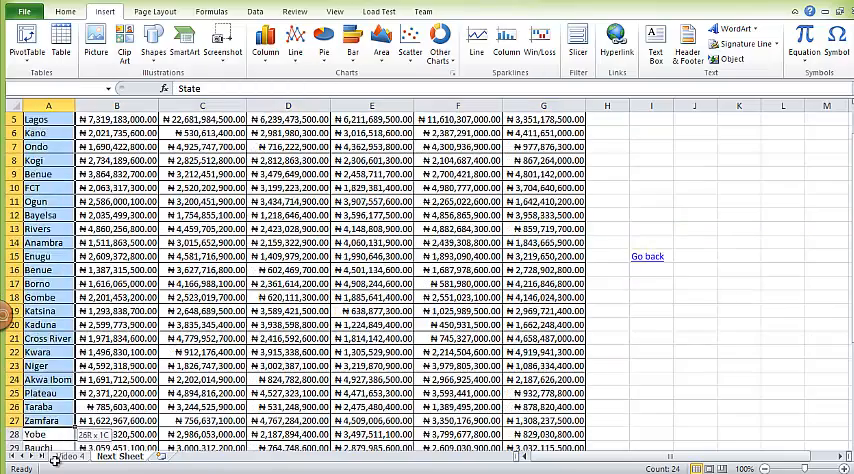
scroll(down, 3)
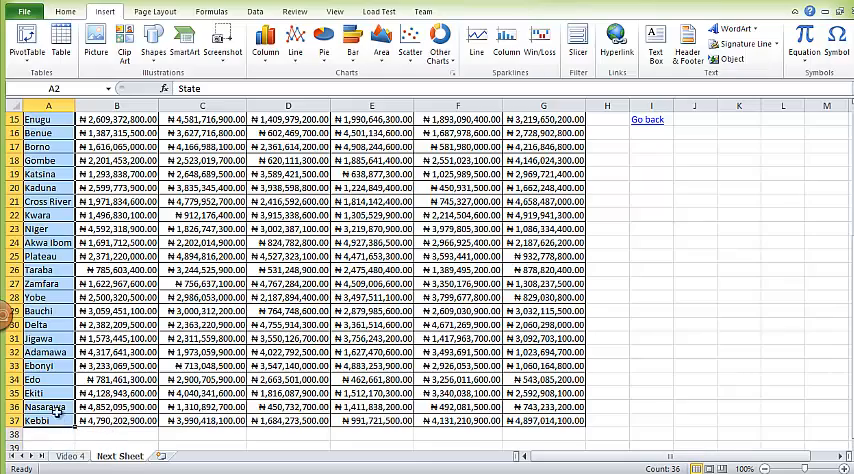
scroll(up, 3)
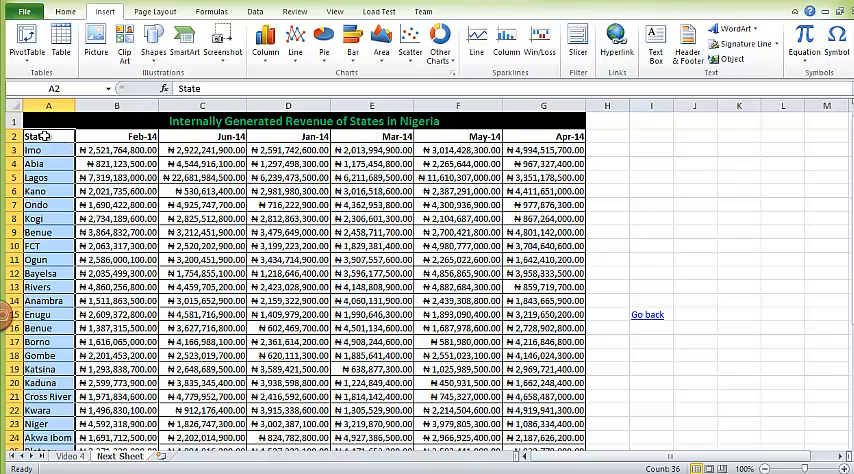
drag(45, 135, 543, 205)
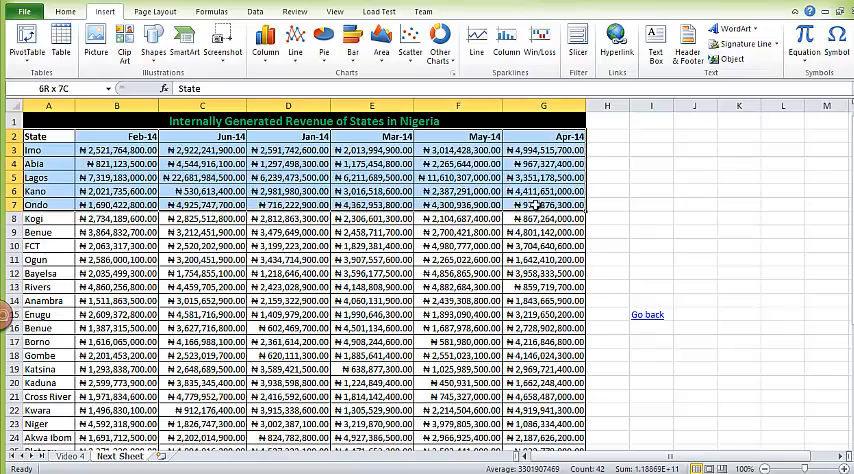
scroll(down, 3)
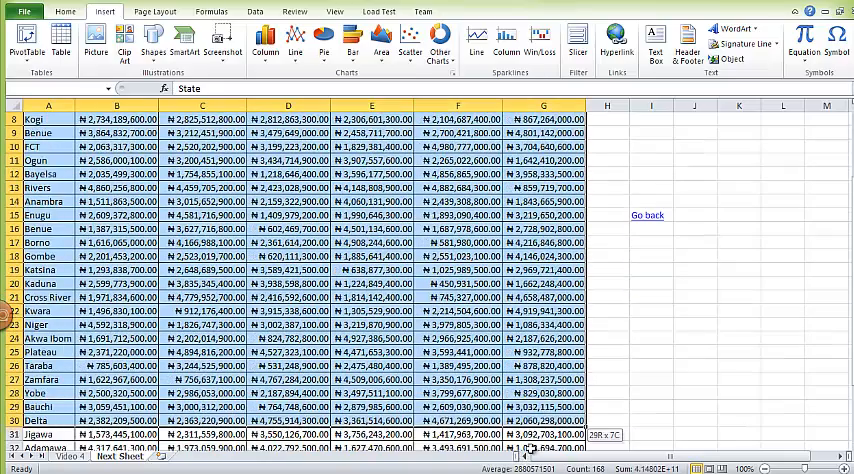
scroll(down, 3)
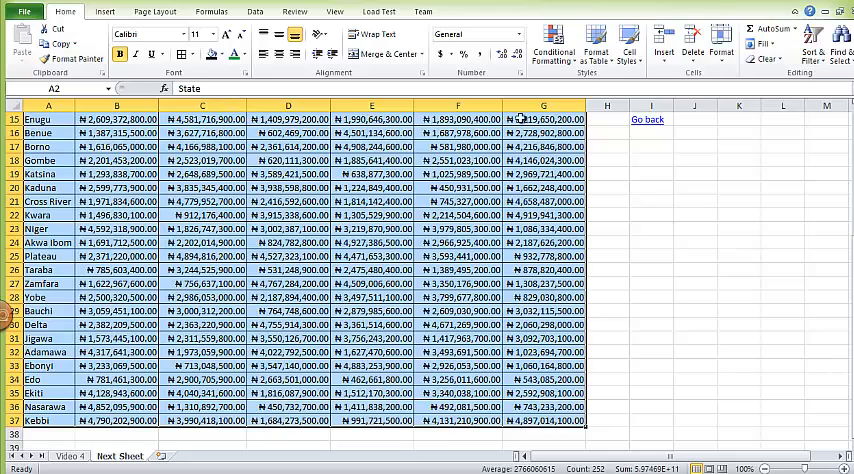
mouse_move(815, 45)
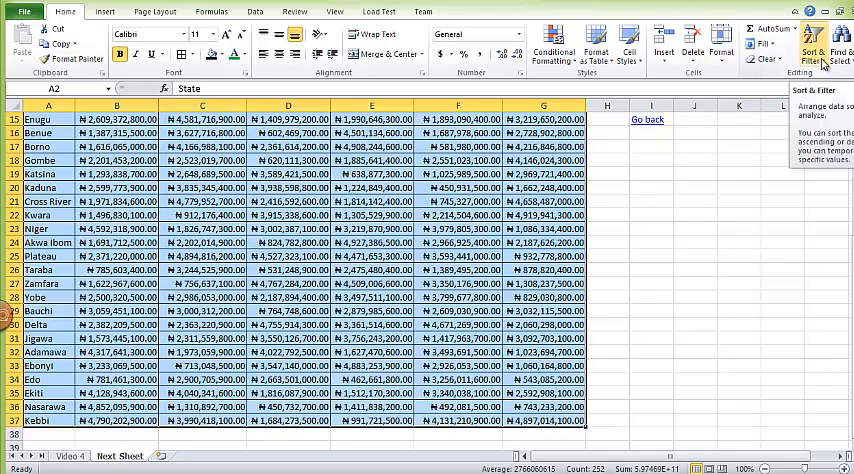
Custom-sort the table rows by State, Values, A to Z.
click(814, 48)
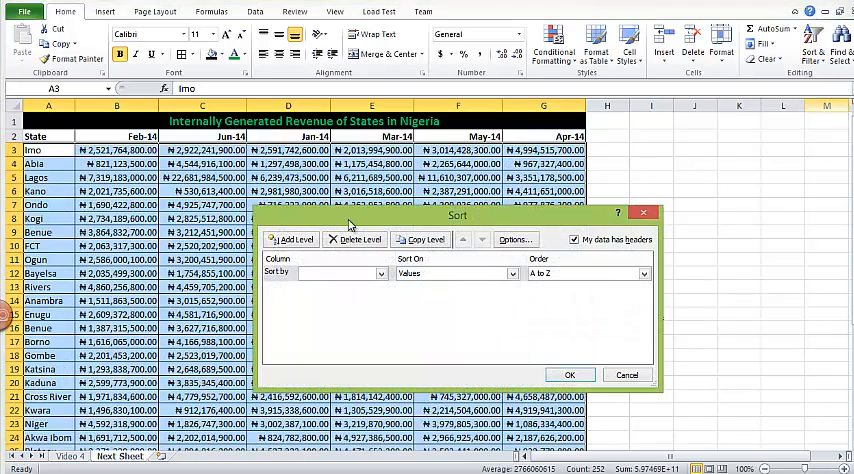
click(385, 273)
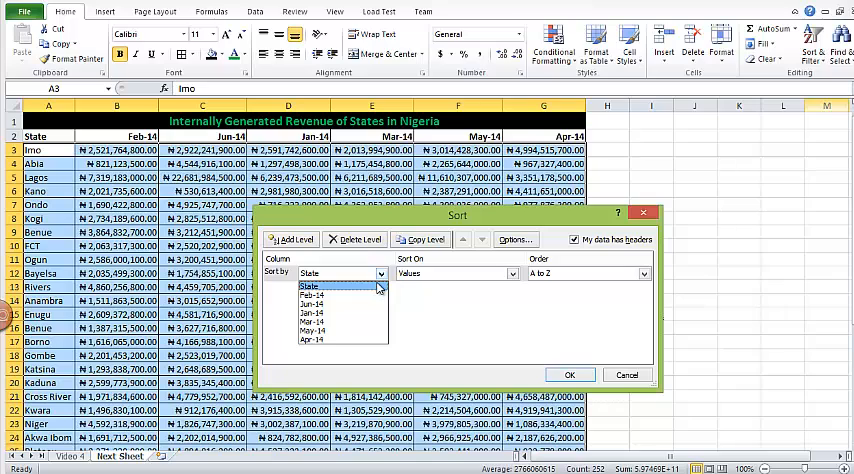
mouse_move(352, 291)
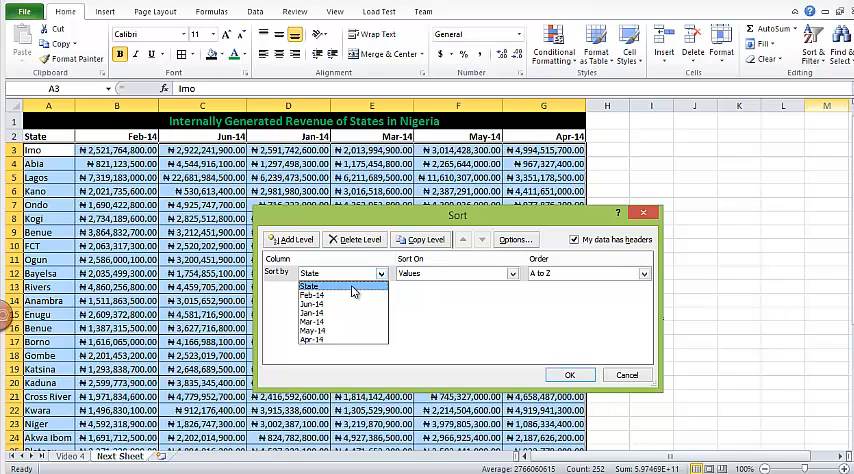
click(644, 273)
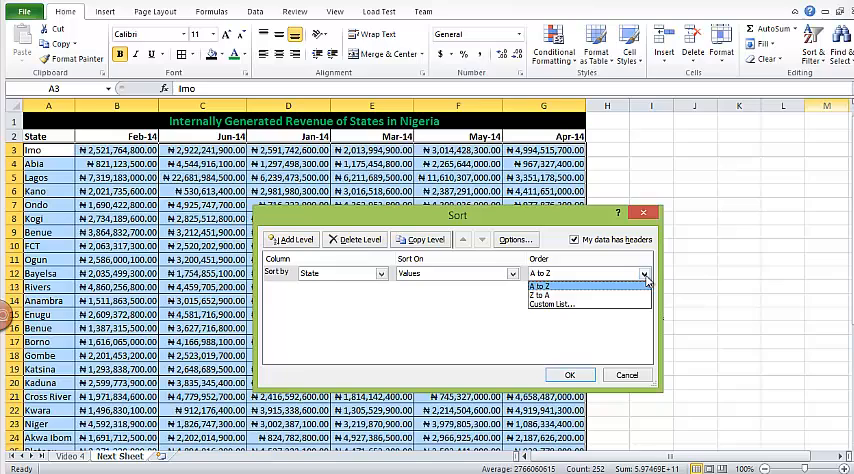
mouse_move(560, 294)
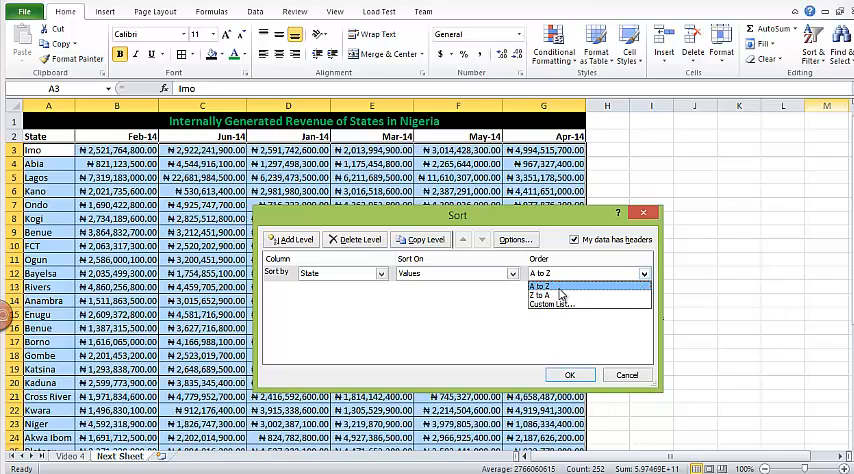
mouse_move(562, 295)
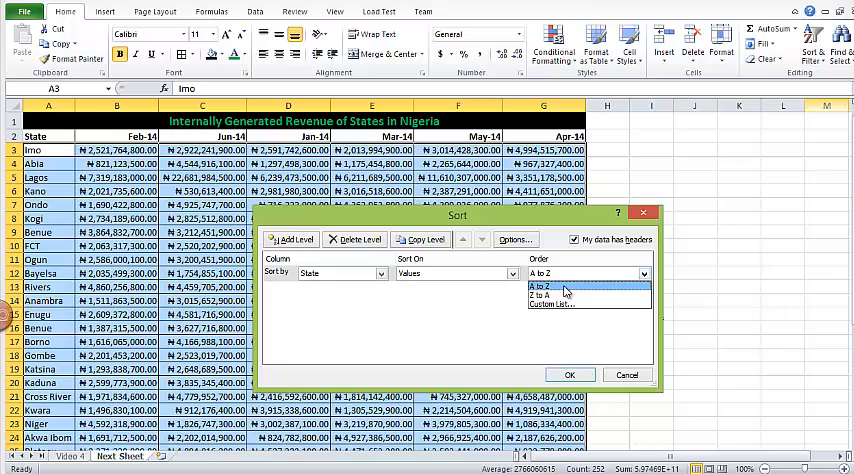
click(559, 283)
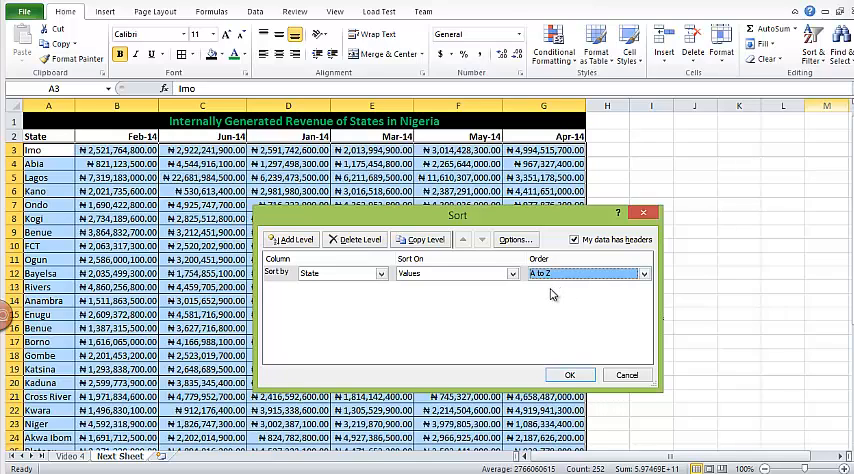
mouse_move(569, 375)
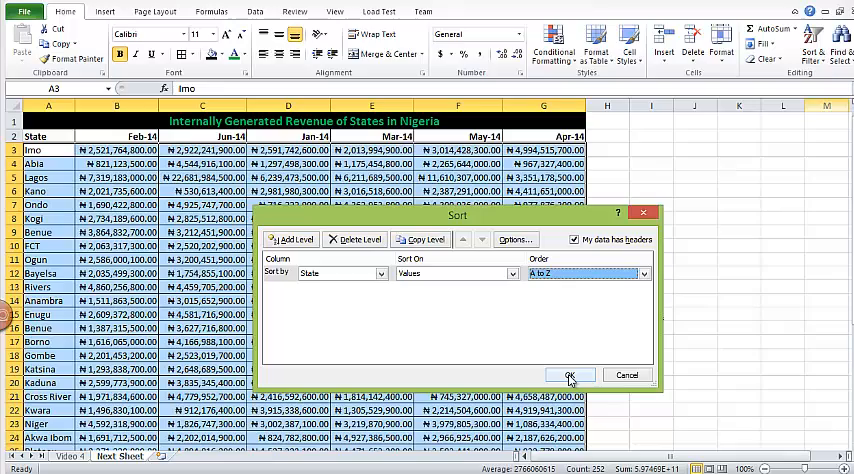
click(570, 375)
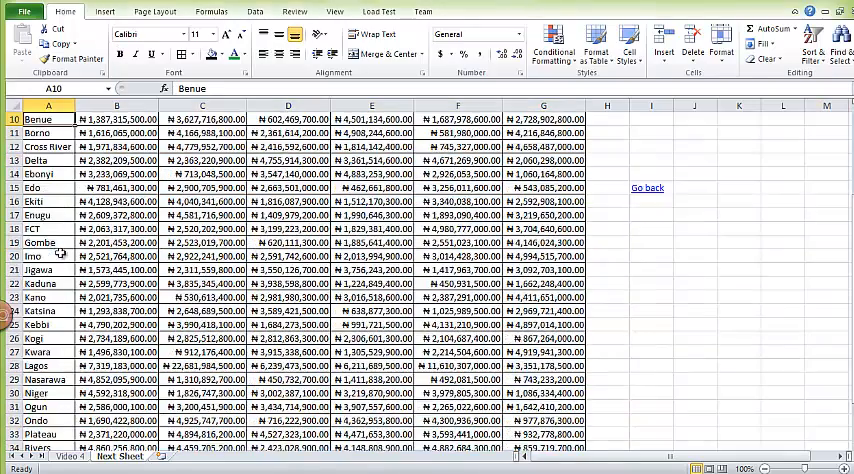
Check the dates behind the Feb-14 and Jun-14 headers, then reselect A2:G37.
scroll(up, 3)
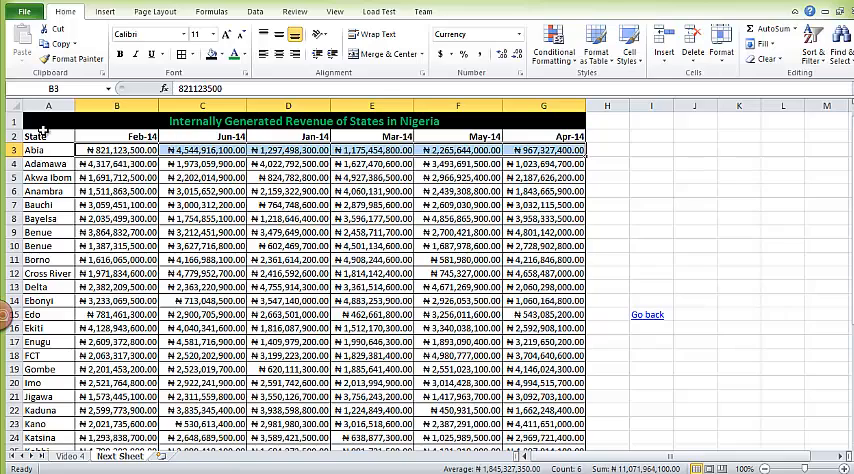
click(117, 190)
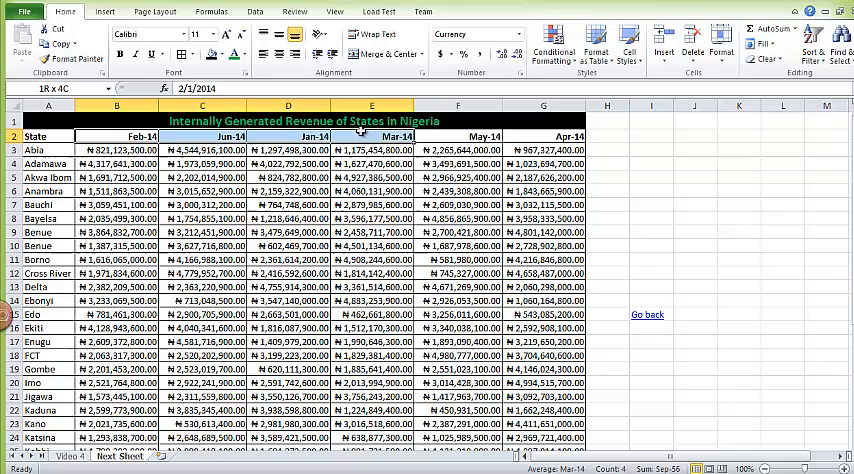
click(116, 135)
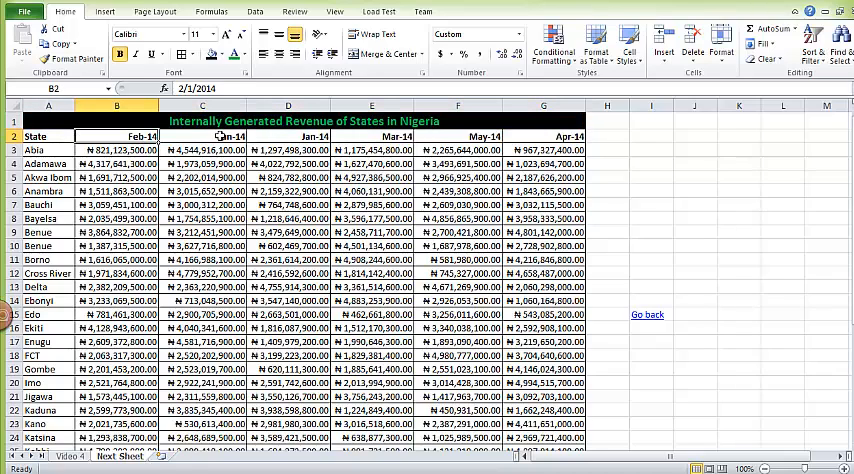
click(201, 135)
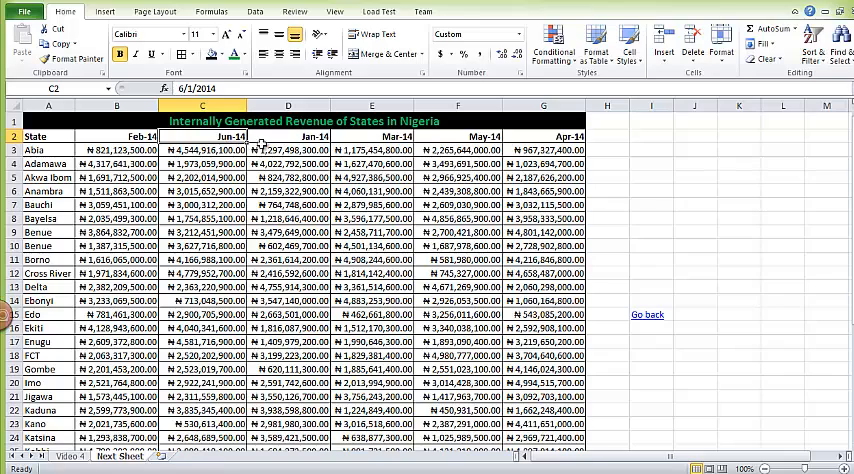
click(372, 136)
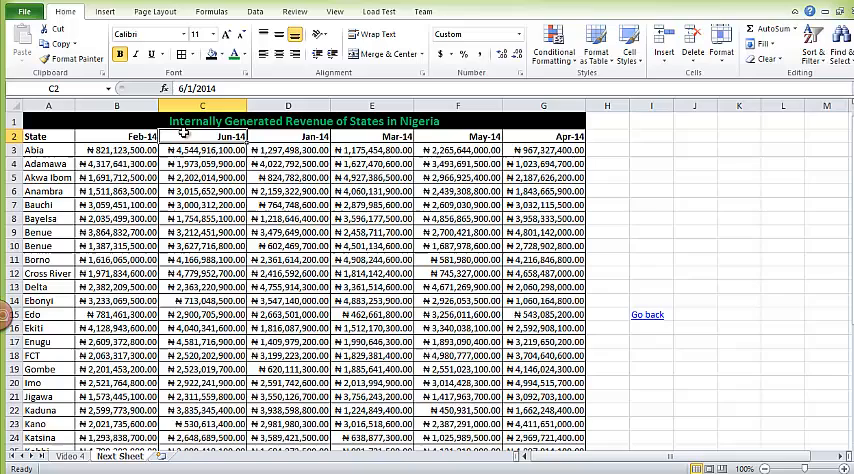
click(457, 149)
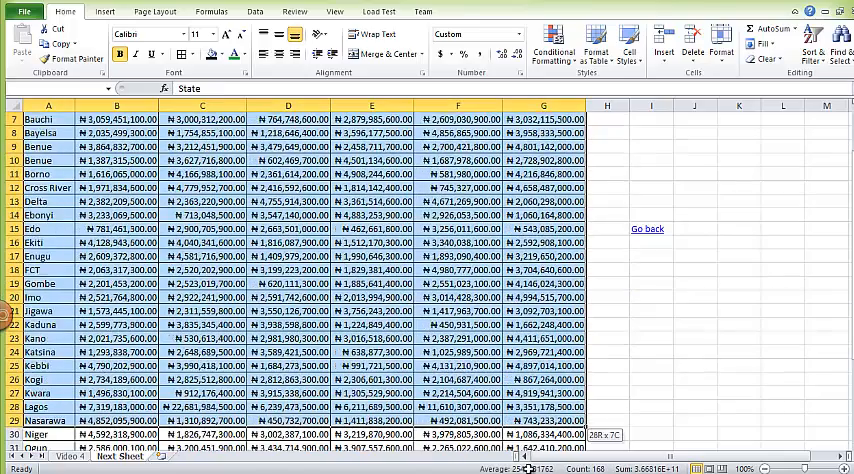
Sort the columns left to right by header Row 2, oldest to newest.
scroll(down, 3)
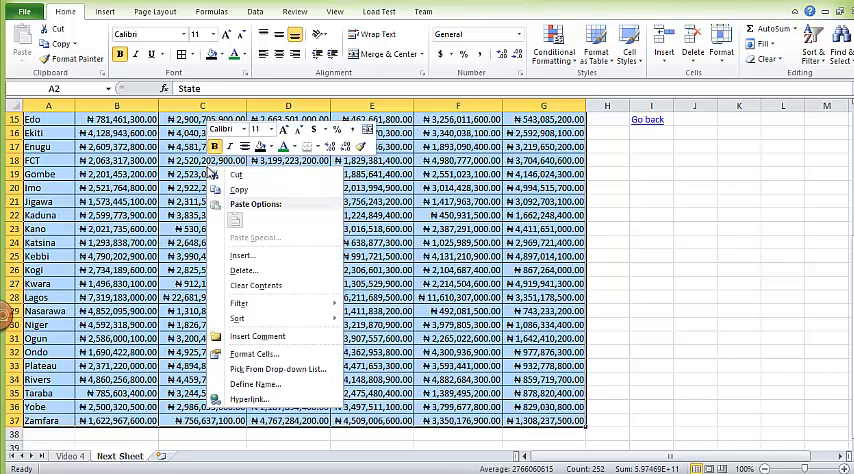
mouse_move(237, 318)
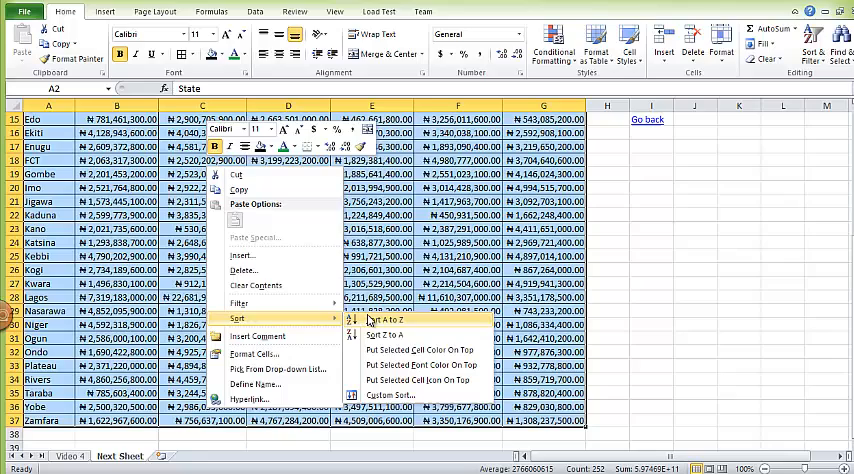
click(382, 319)
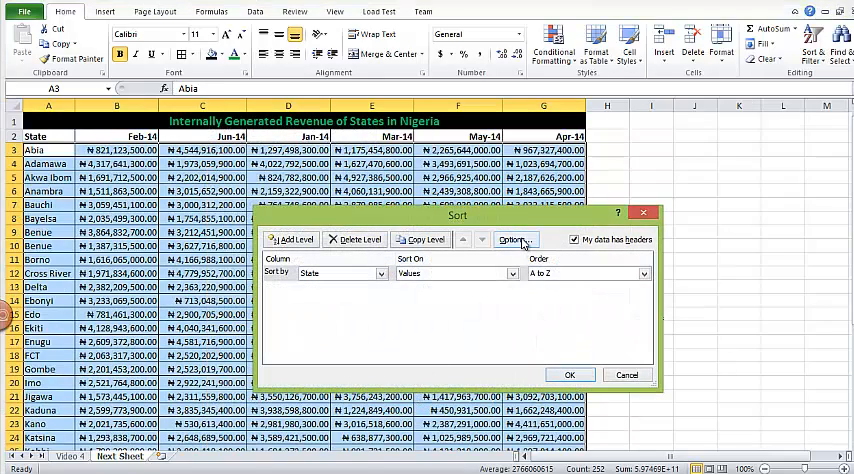
click(511, 239)
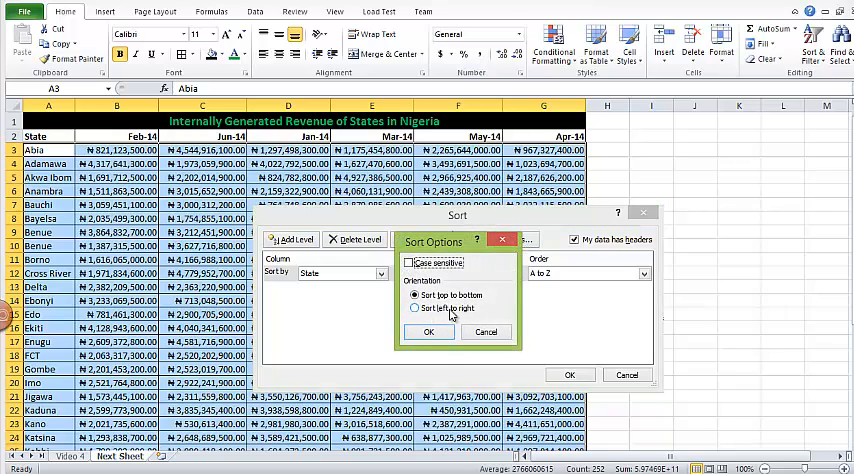
click(428, 332)
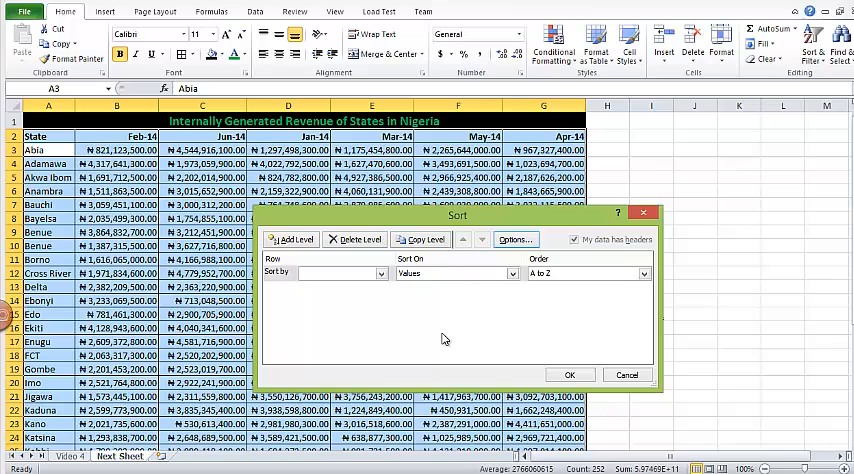
click(378, 273)
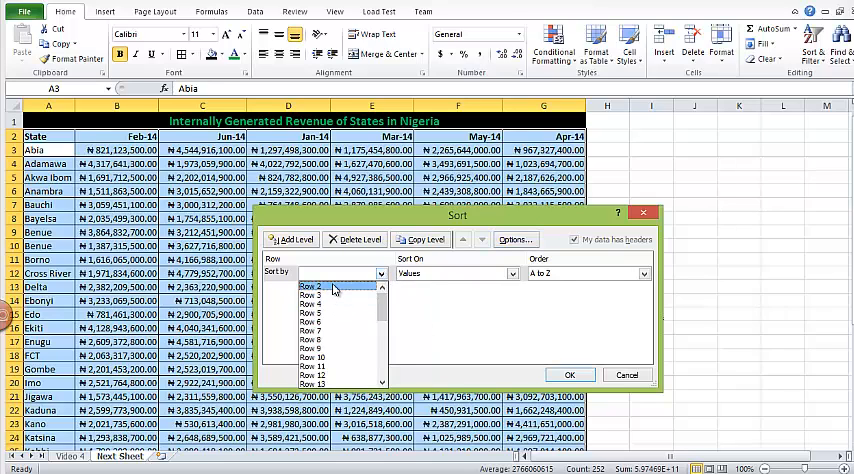
click(316, 287)
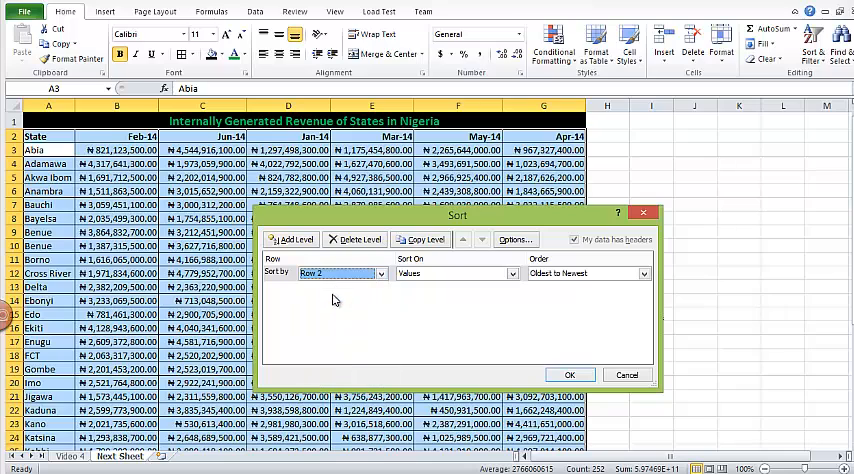
mouse_move(530, 333)
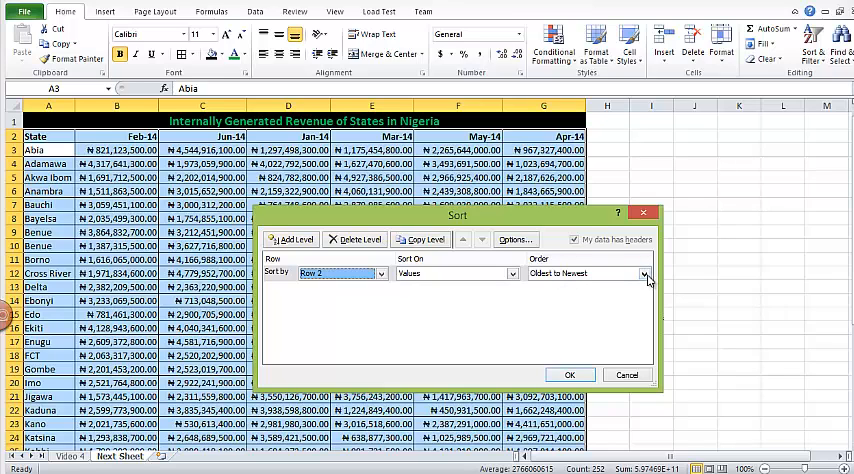
click(569, 374)
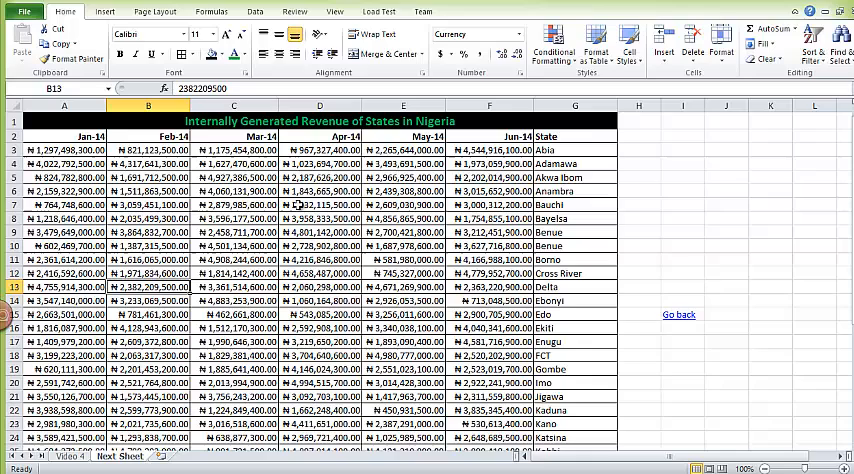
Move the State column from the right end back into column A.
click(147, 135)
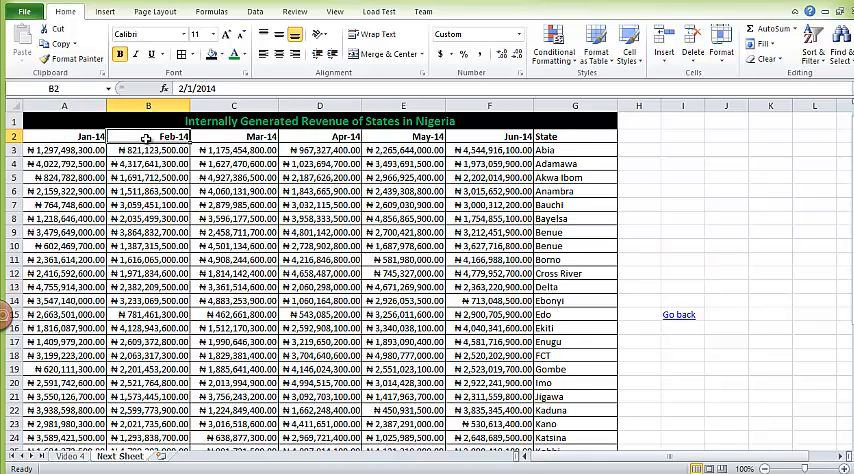
click(320, 135)
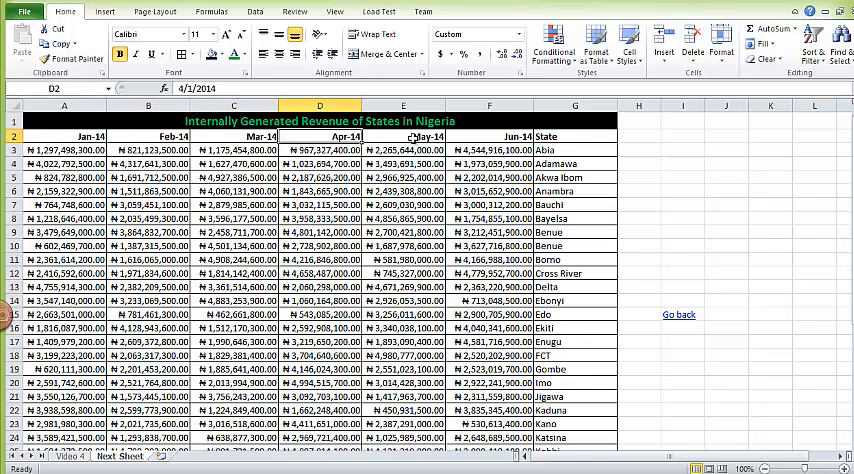
click(489, 135)
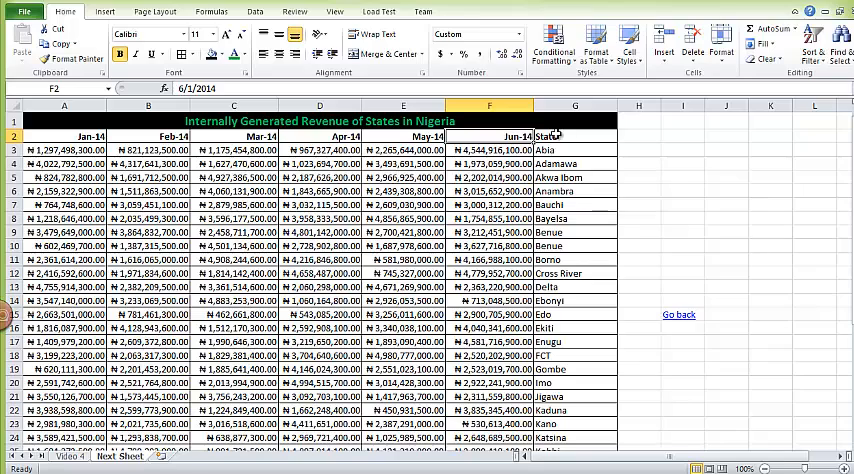
click(575, 136)
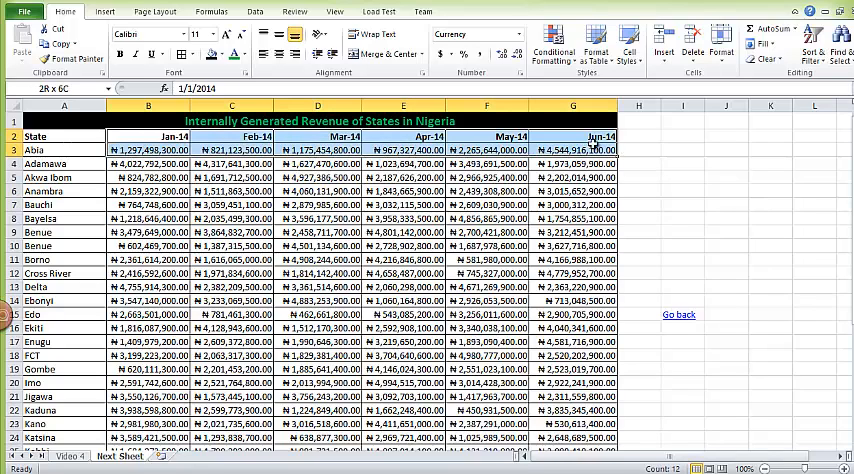
click(148, 245)
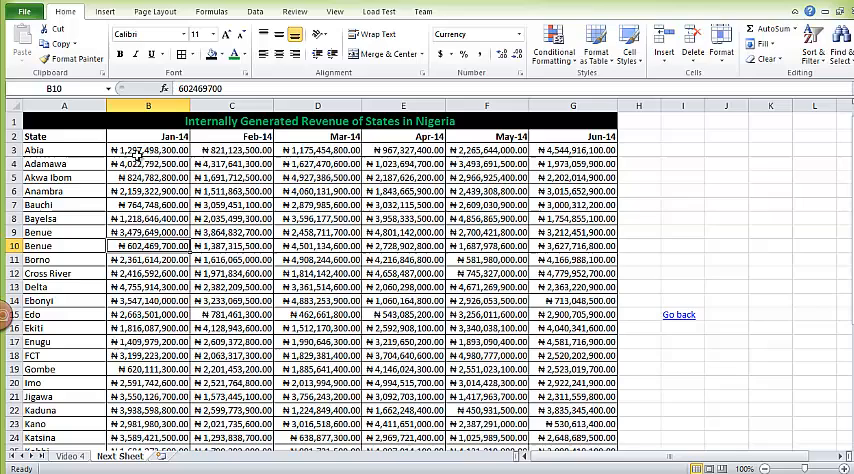
mouse_move(150, 140)
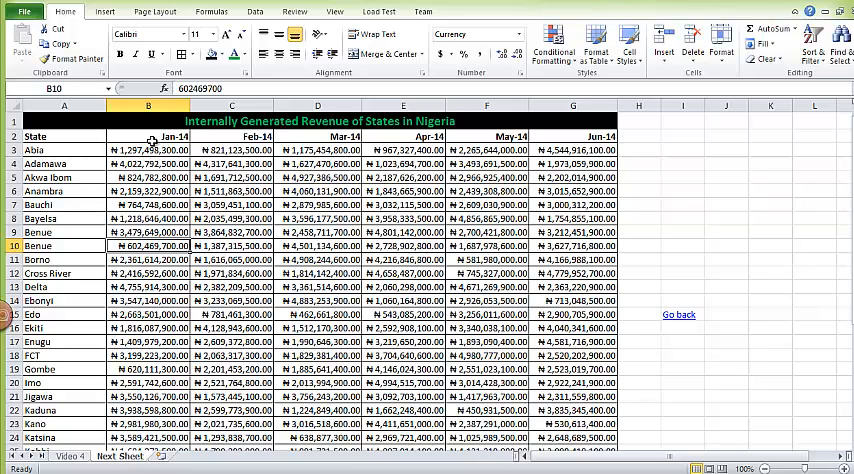
click(148, 106)
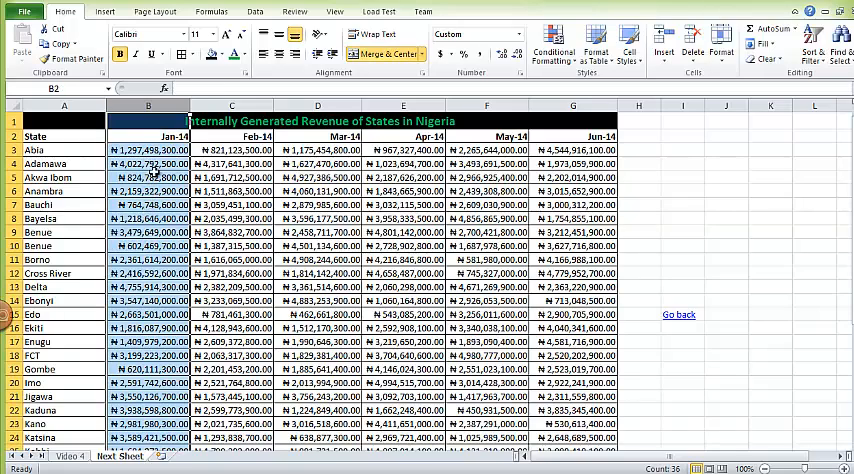
scroll(down, 3)
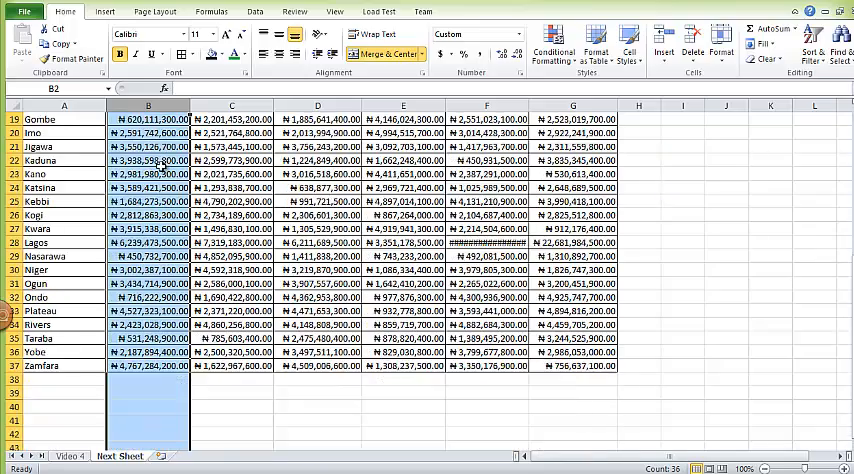
scroll(up, 3)
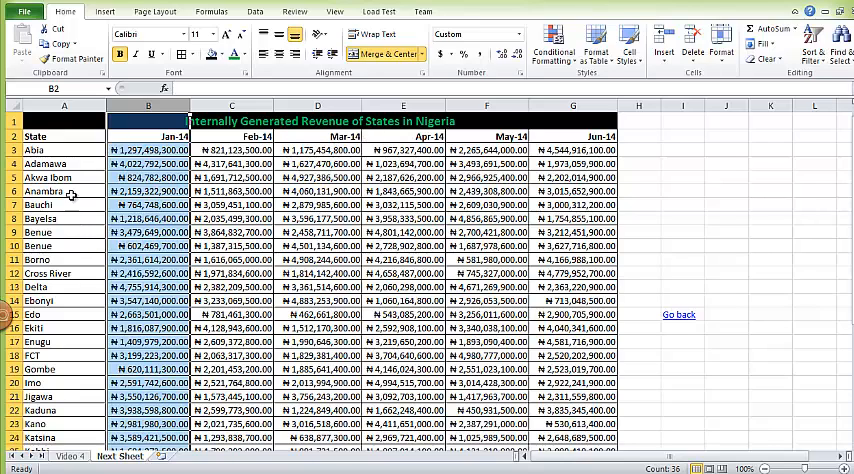
click(63, 191)
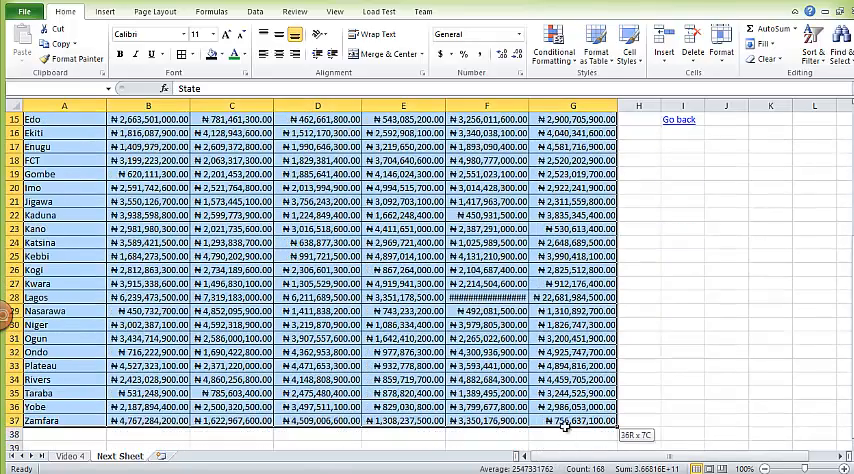
In Custom Sort, switch back to top-to-bottom sorting and choose Jan-14 as the sort column.
right_click(200, 160)
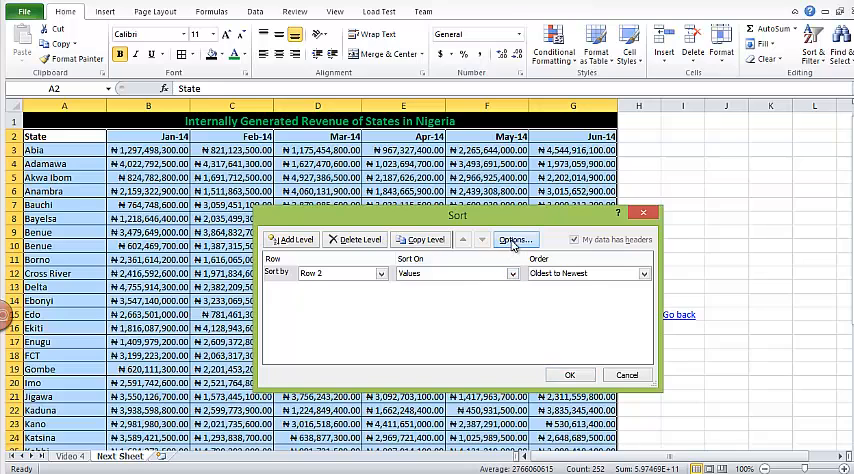
click(515, 238)
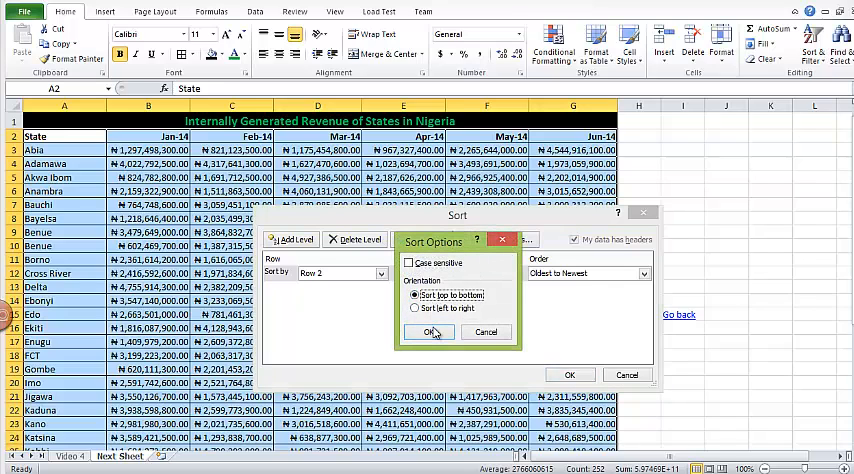
click(430, 331)
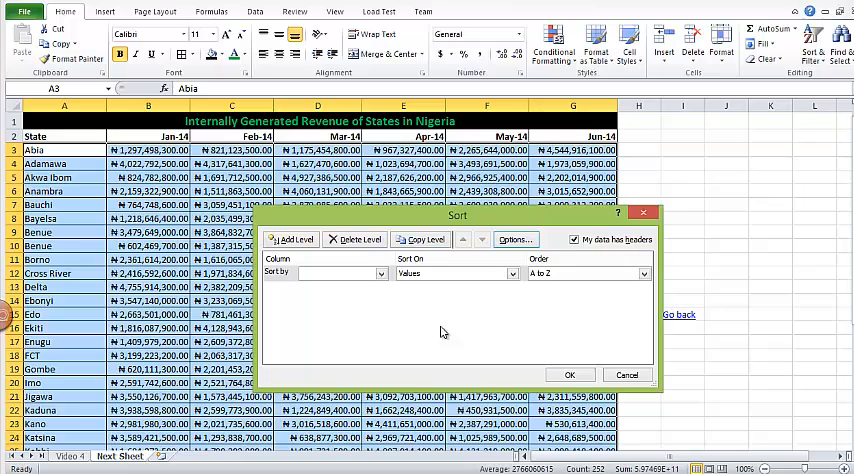
click(380, 273)
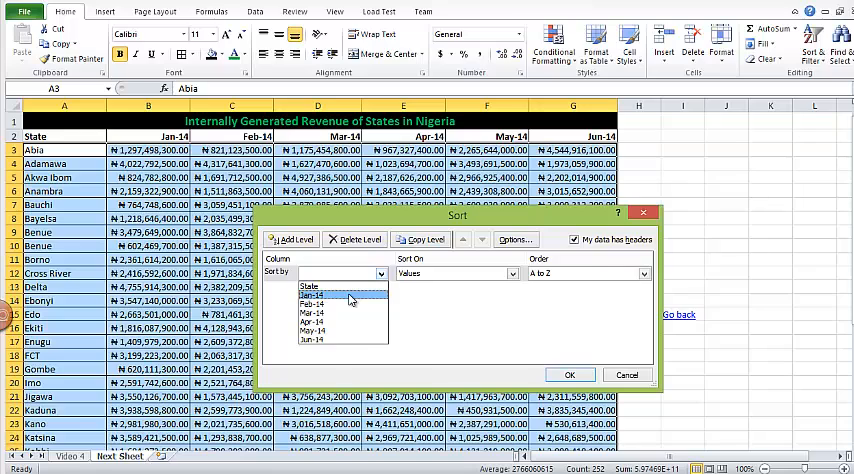
click(315, 299)
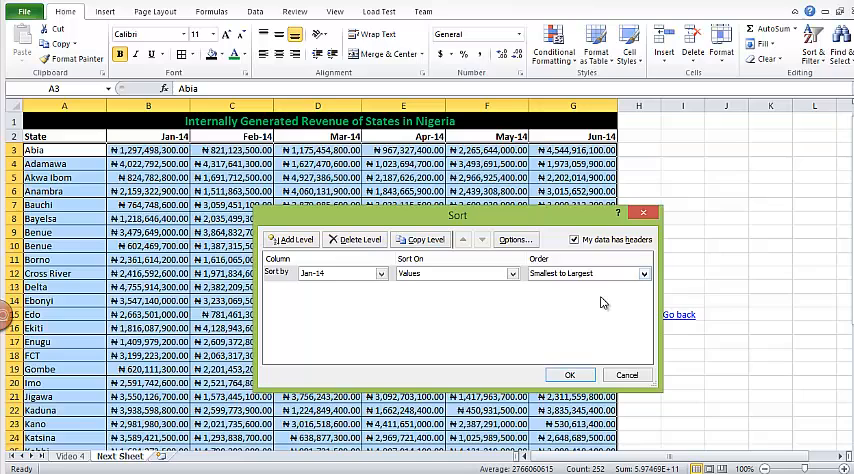
Sort by Jan-14 largest to smallest, with a second Feb-14 largest-to-smallest level.
click(588, 273)
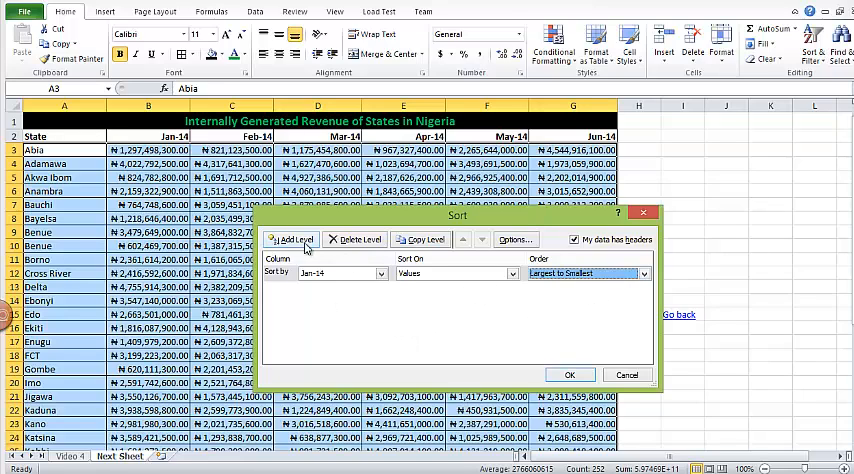
click(294, 239)
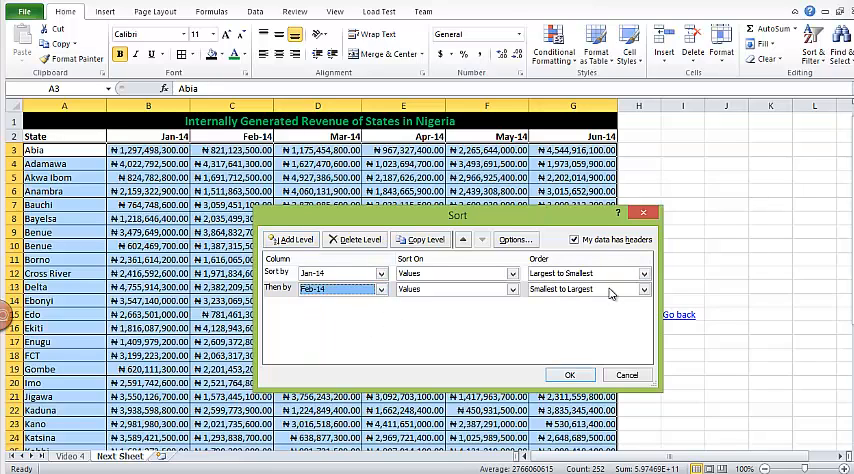
click(585, 289)
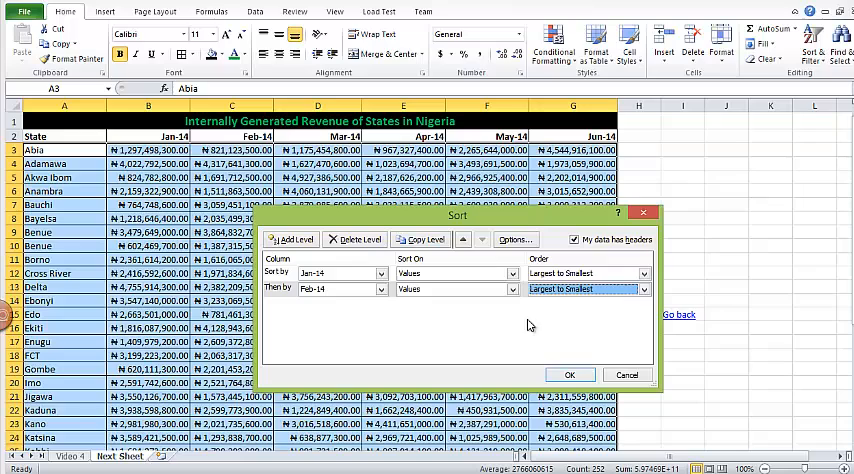
mouse_move(363, 337)
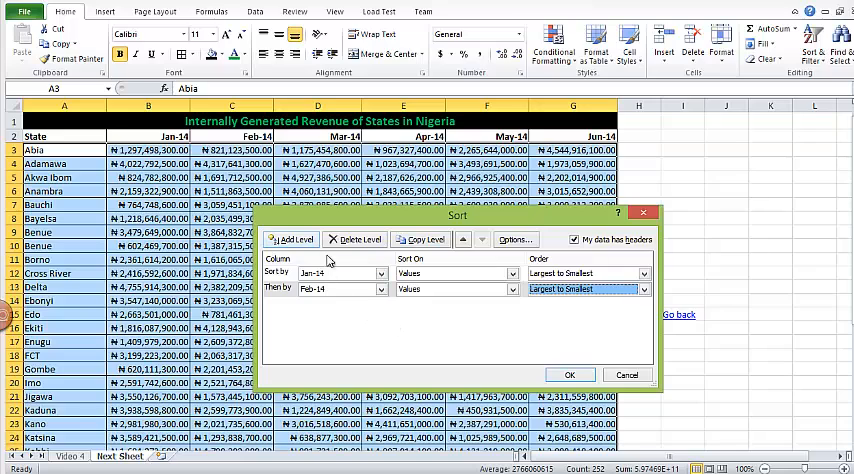
mouse_move(442, 327)
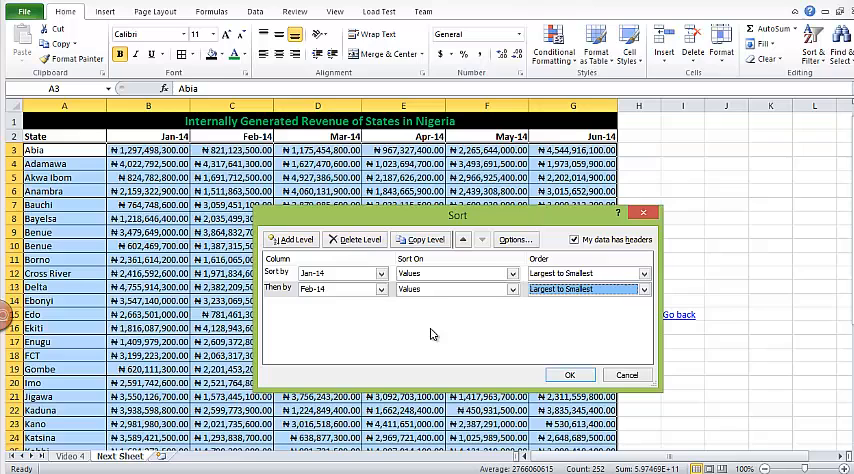
mouse_move(503, 338)
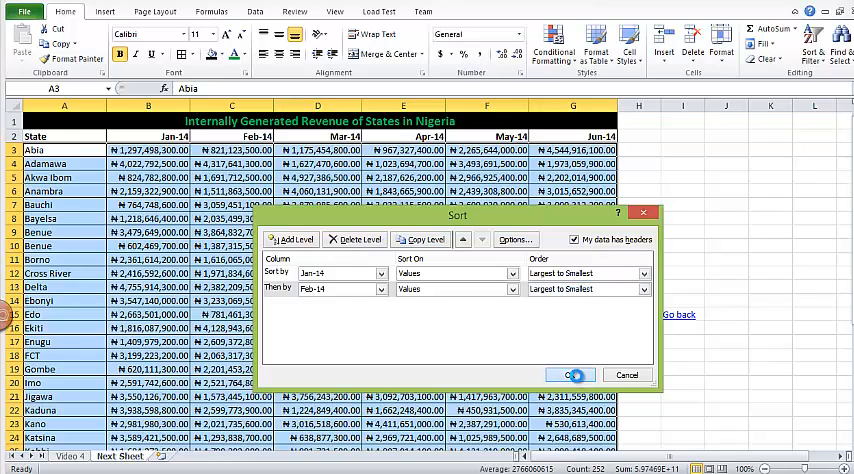
click(571, 374)
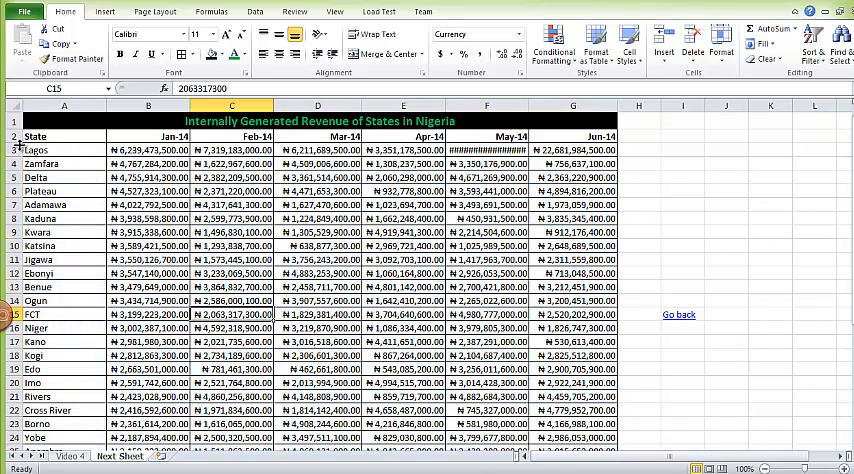
Widen the May-14 column, then open the UrBizEdge blog link on the Video 4 sheet.
click(63, 149)
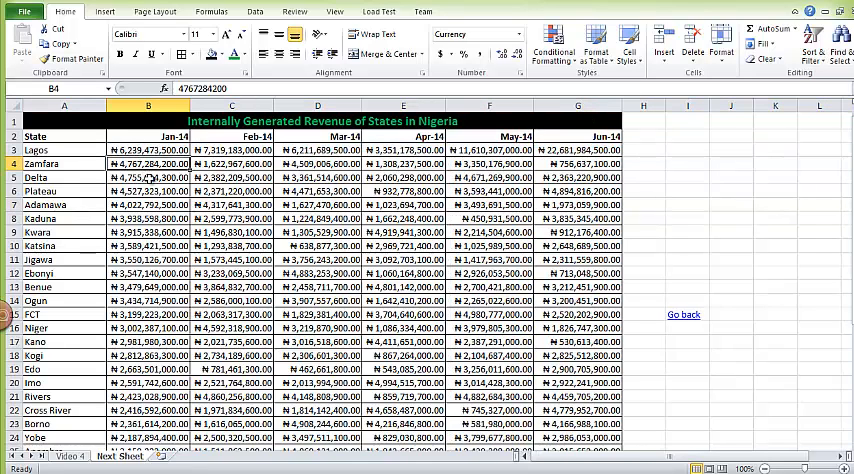
click(147, 177)
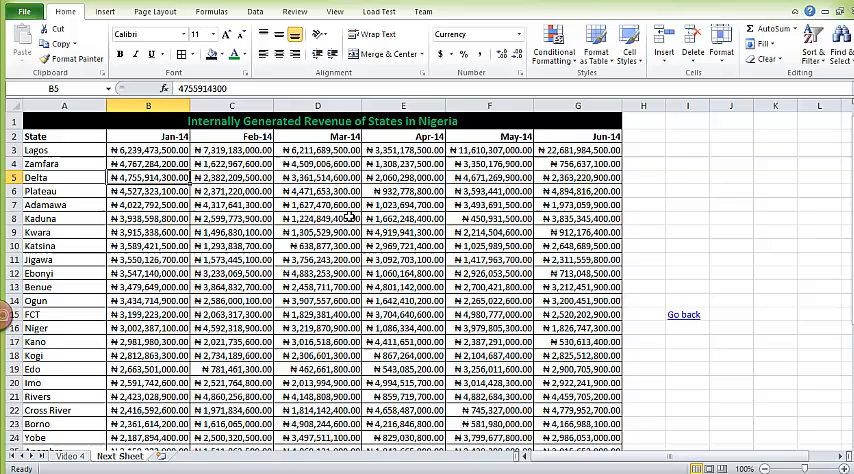
click(67, 455)
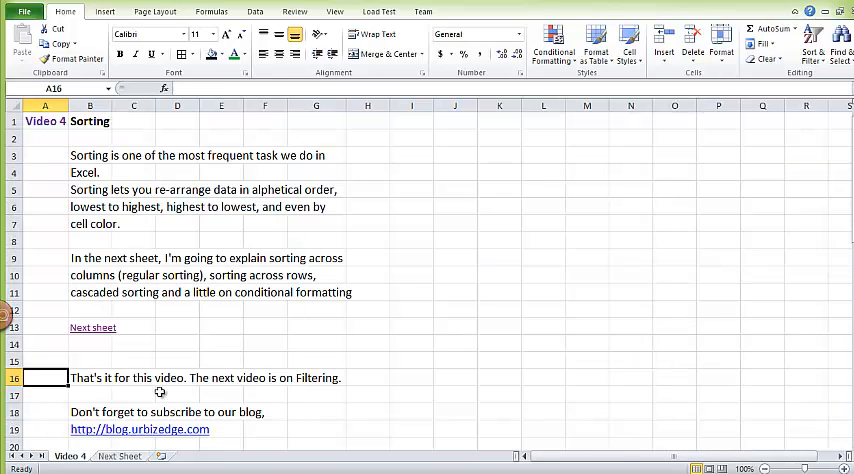
scroll(down, 3)
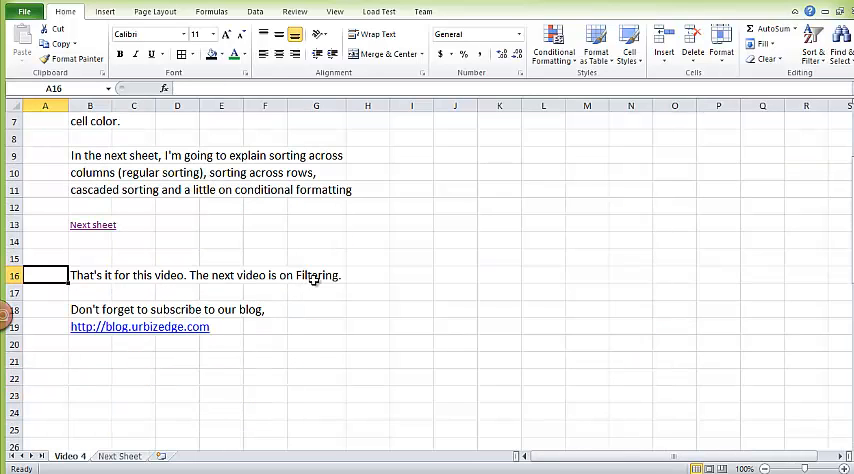
mouse_move(211, 363)
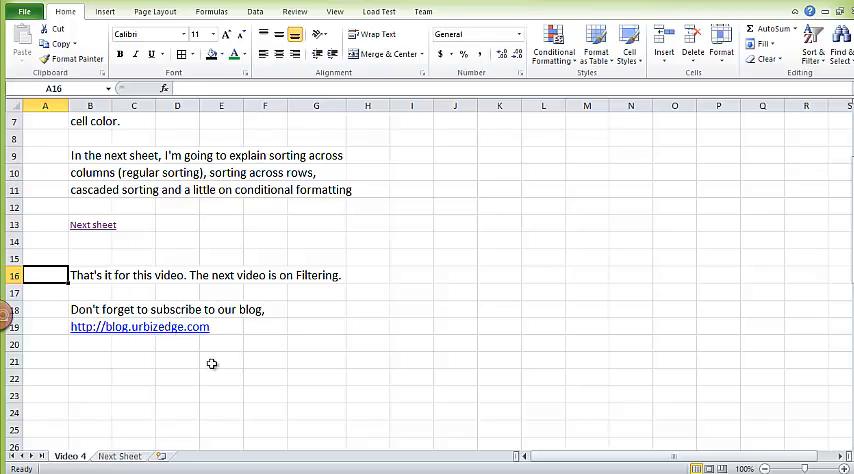
click(139, 326)
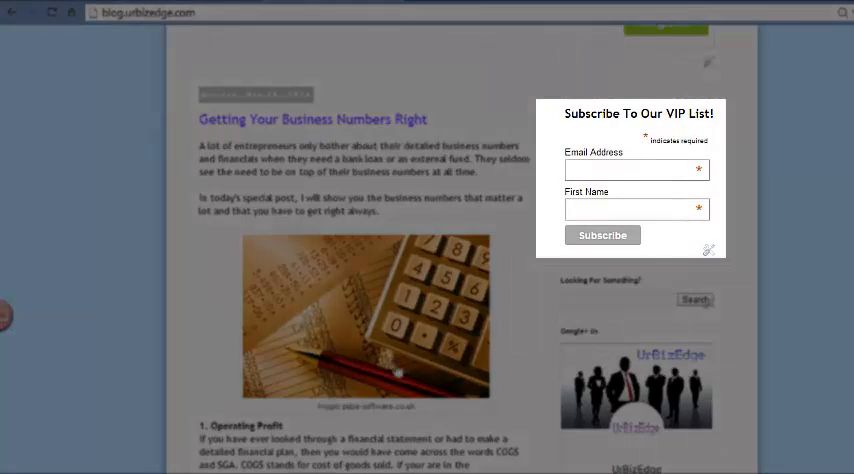